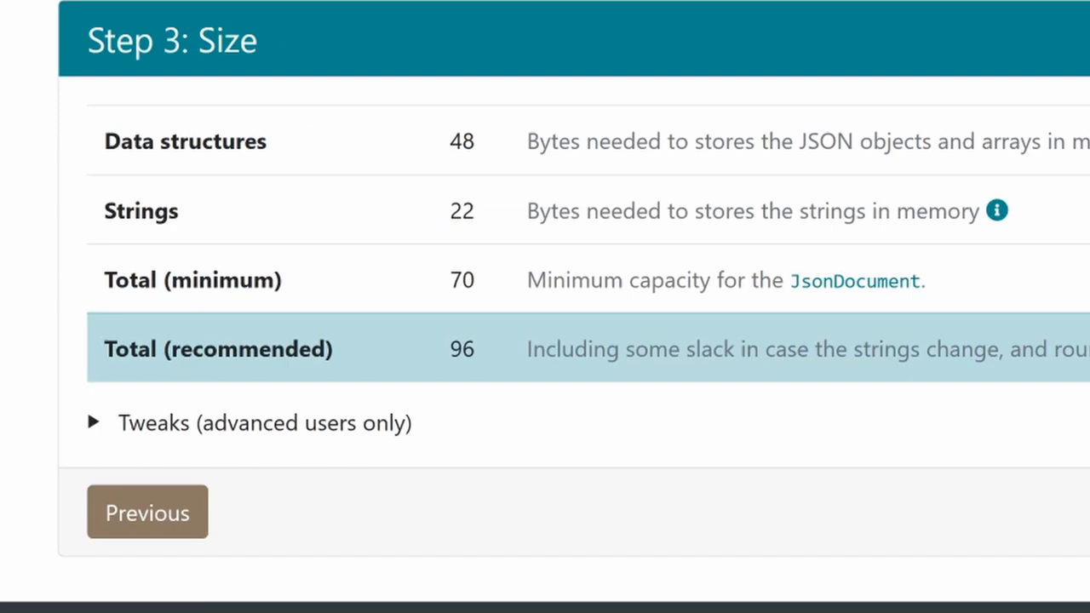
Step: Return from the Size results to the JSON step holding the coins example with one bitcoin entry
left_click(146, 510)
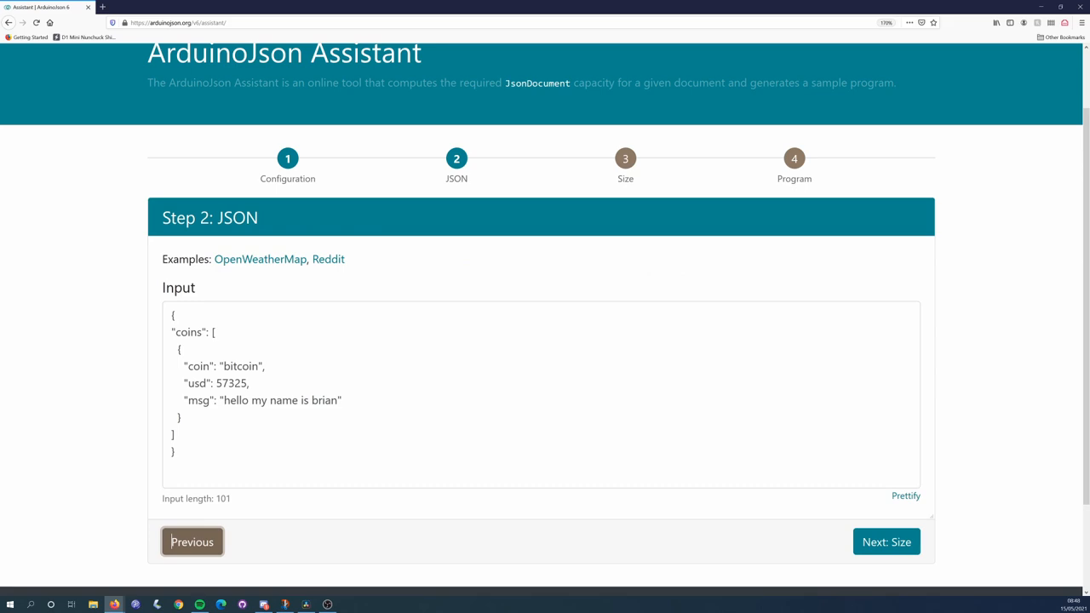
Step: Follow the link to the docs on choosing DynamicJsonDocument capacity from free heap
left_click(885, 541)
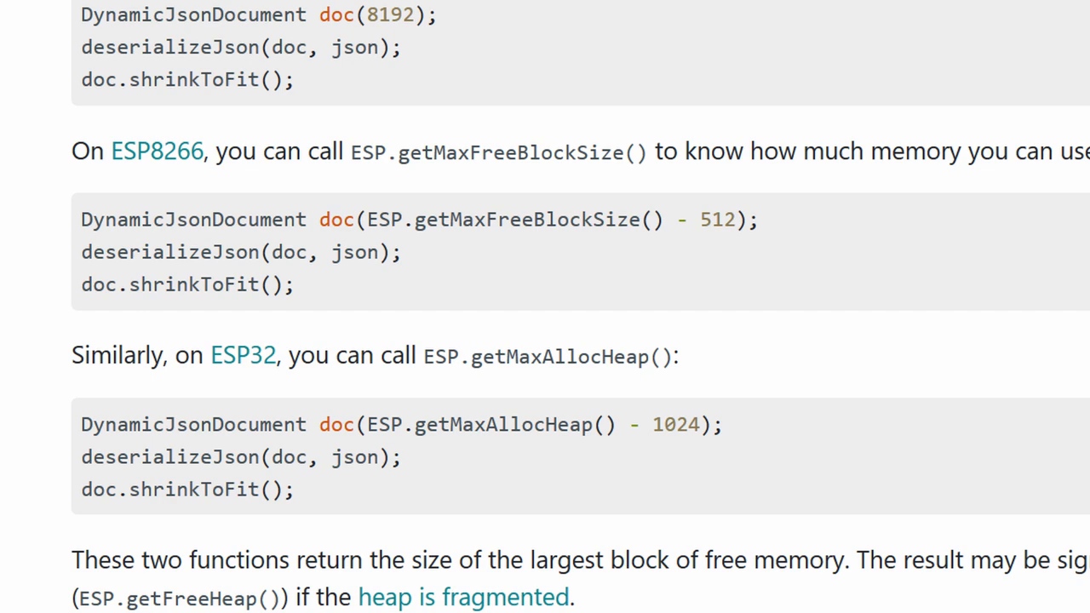
Step: Switch to the Spotify library source showing its 192-byte DynamicJsonDocument filter
left_click(545, 306)
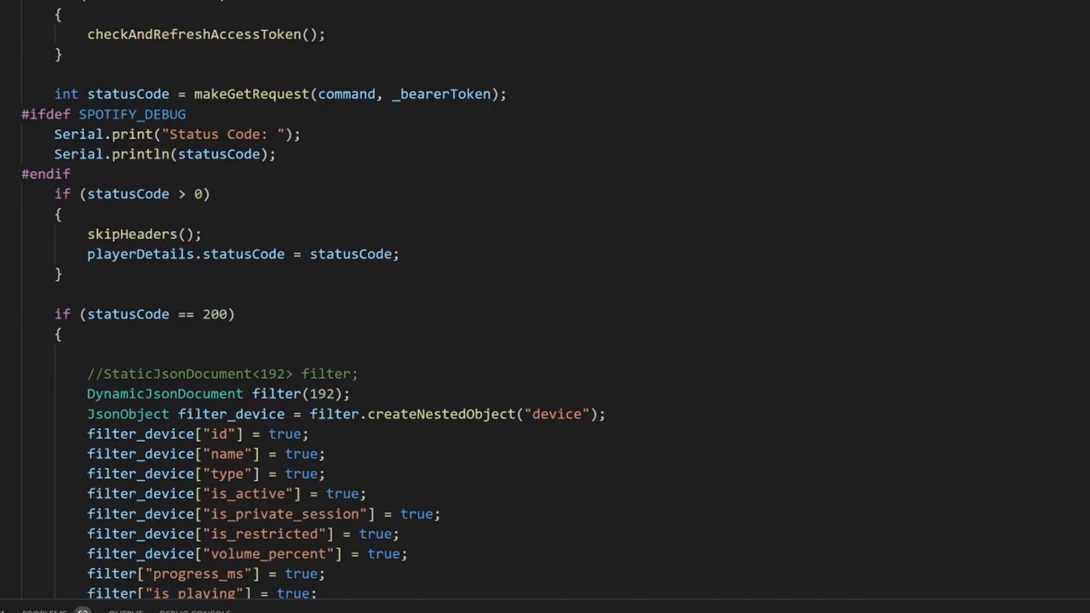
Step: Scroll down through the Spotify filter code for device and playback fields
scroll("down", 3)
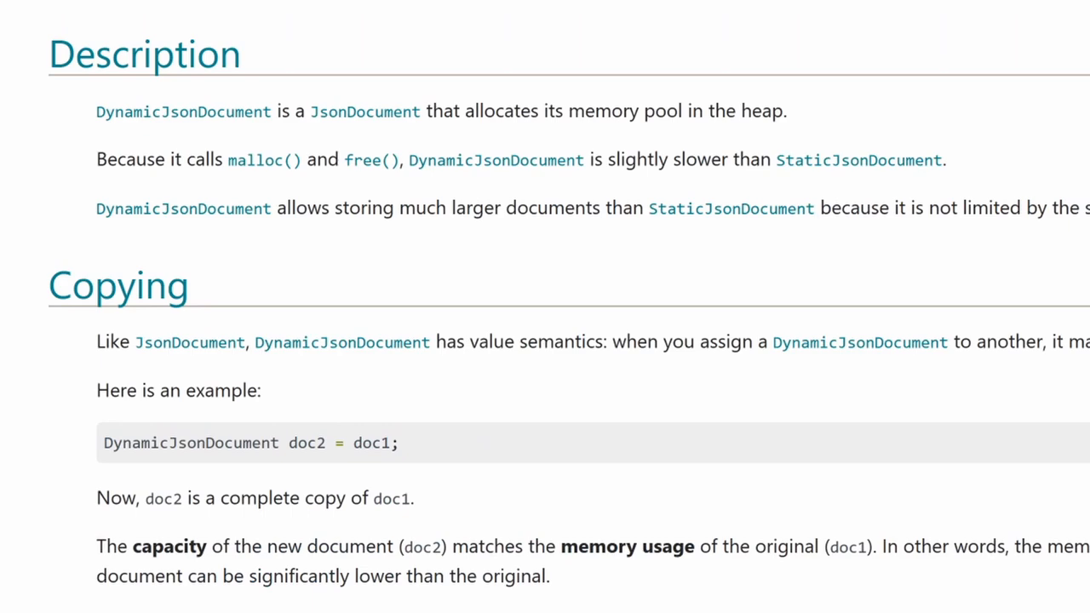
Step: Scroll down the DynamicJsonDocument reference on heap allocation and copying
scroll("down", 3)
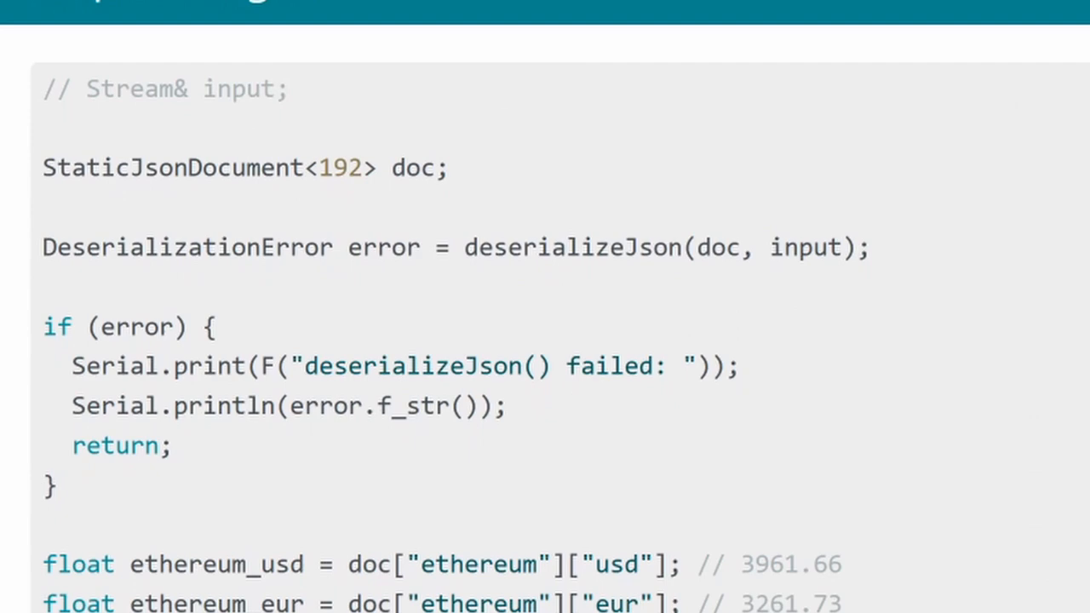
scroll("down", 3)
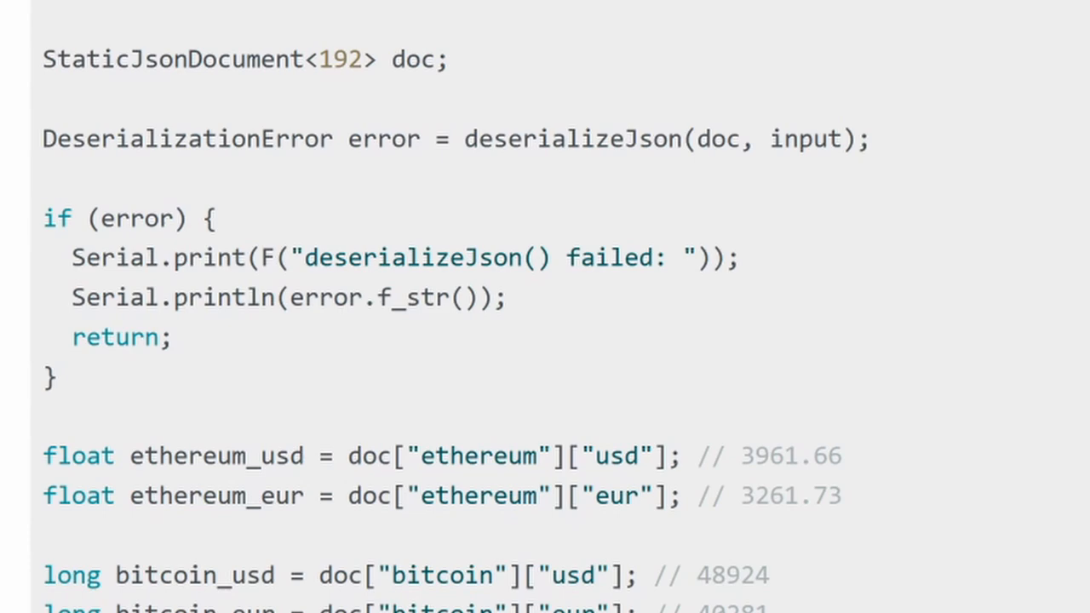
double_click(366, 457)
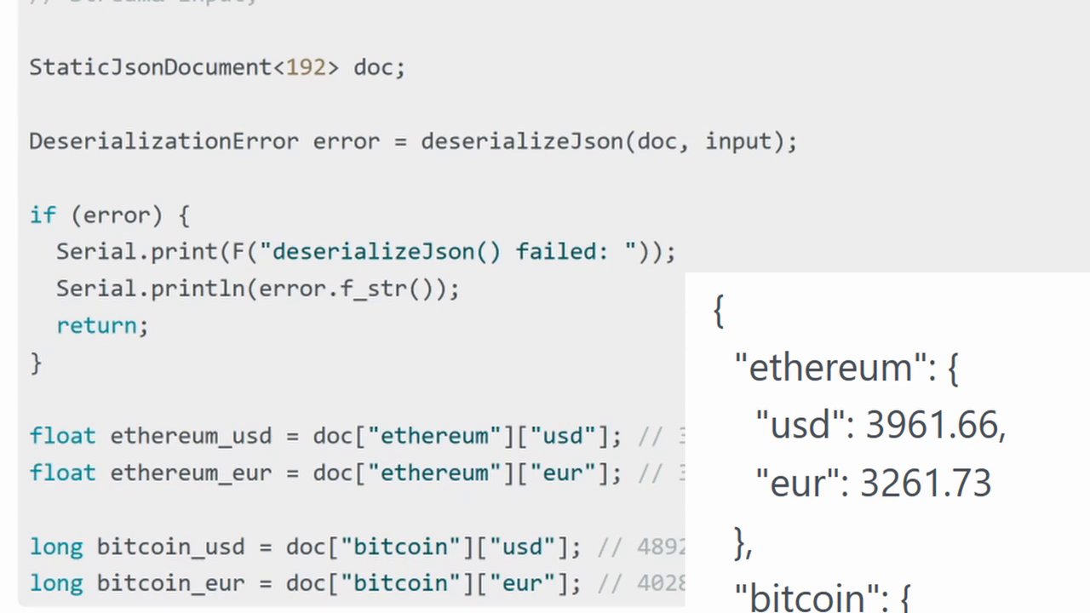
double_click(434, 436)
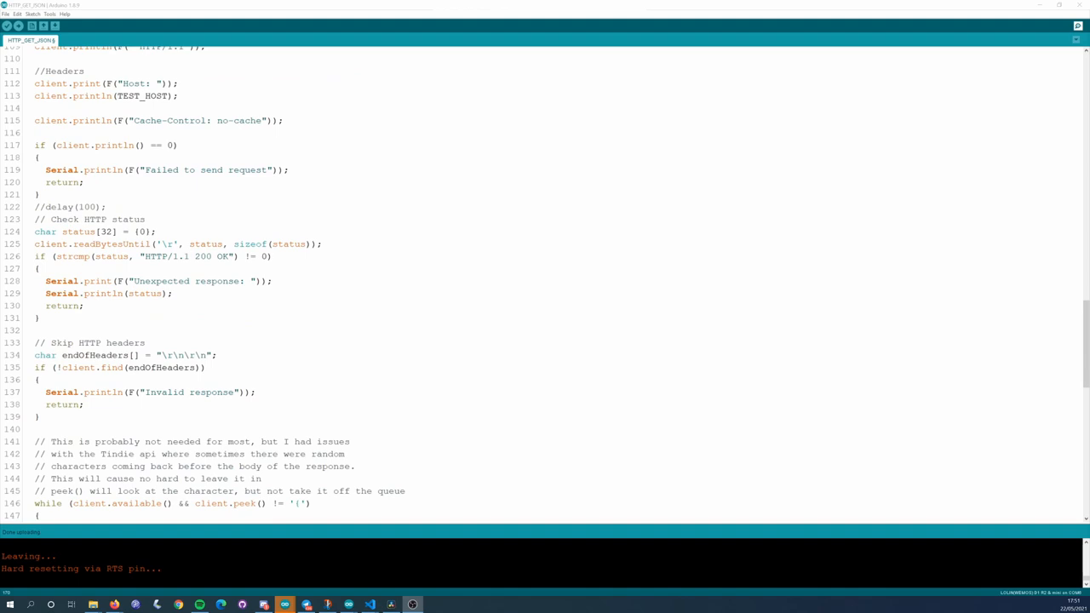
scroll("down", 3)
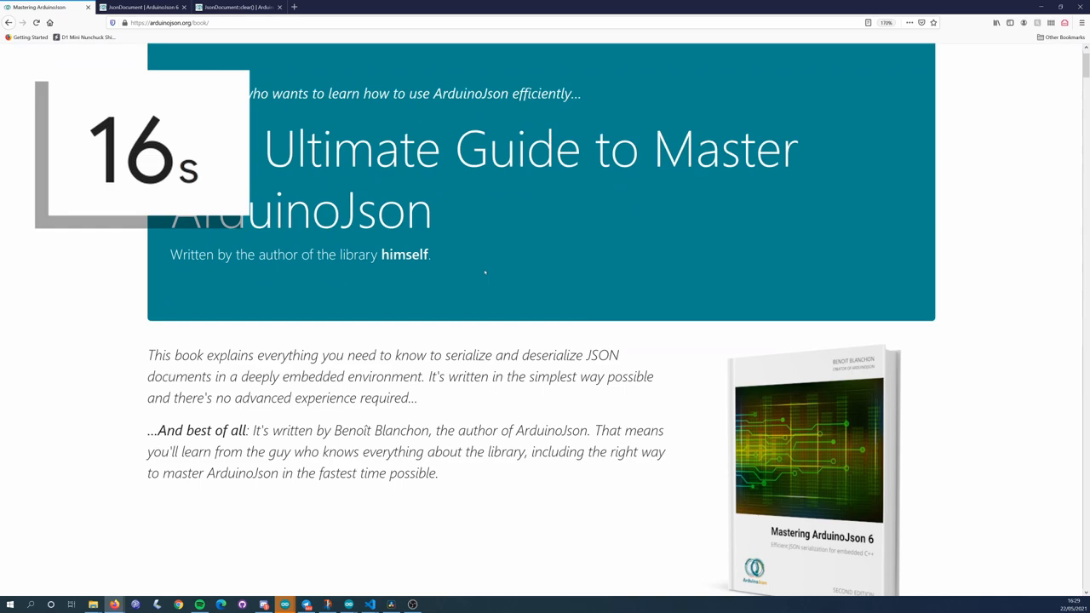
Step: Scroll down the Mastering ArduinoJson book page introduction
scroll("down", 3)
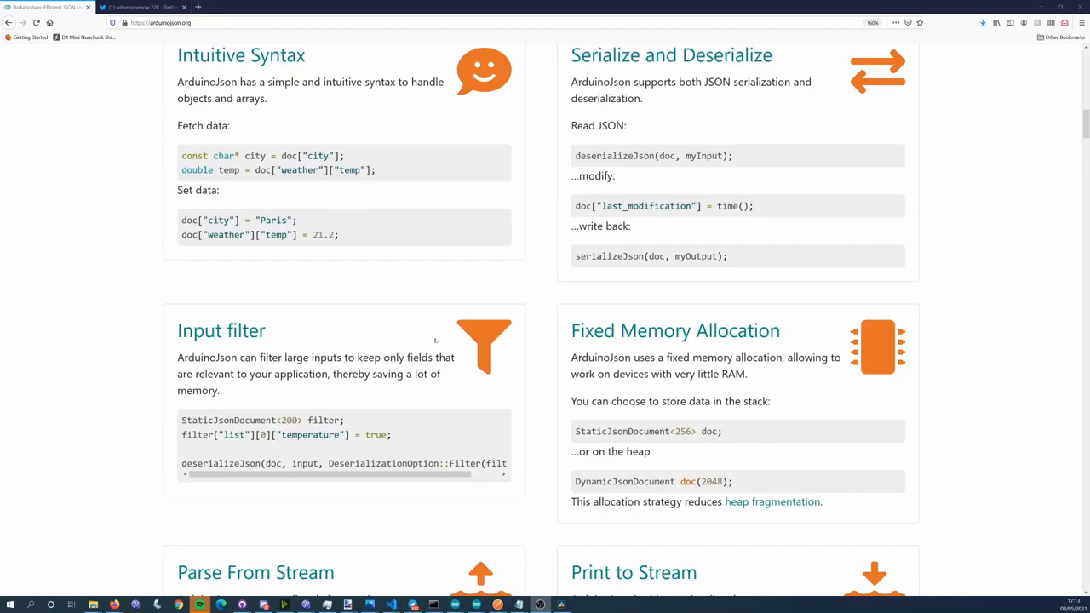
Step: Go to the arduinojson.org home page with the features grid and Input filter card
left_click(603, 351)
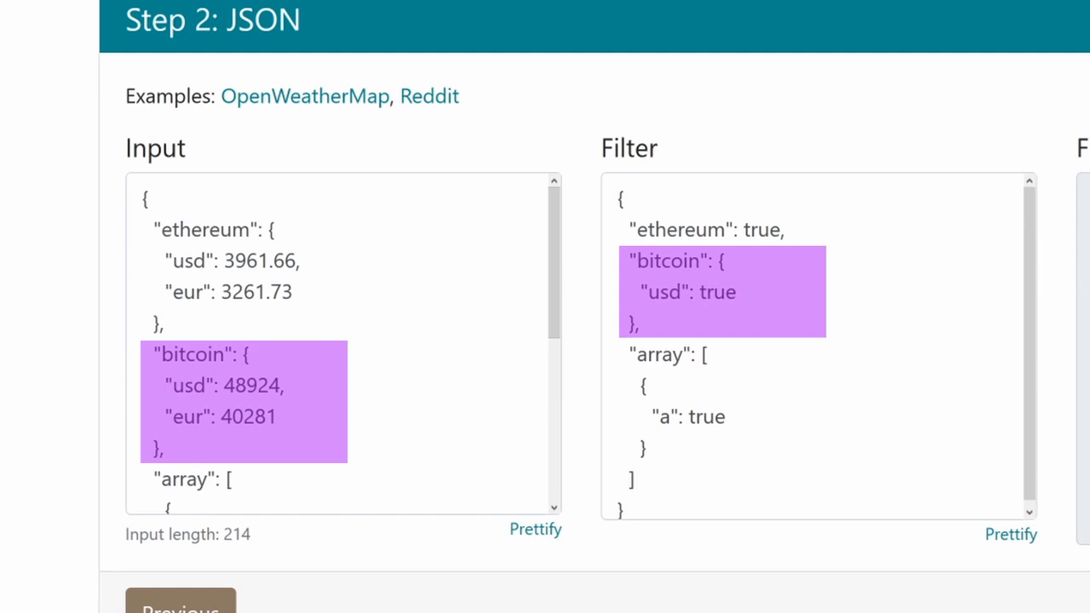
Step: Scroll the JSON step to view the Input beside the ethereum/bitcoin usd filter
scroll("down", 3)
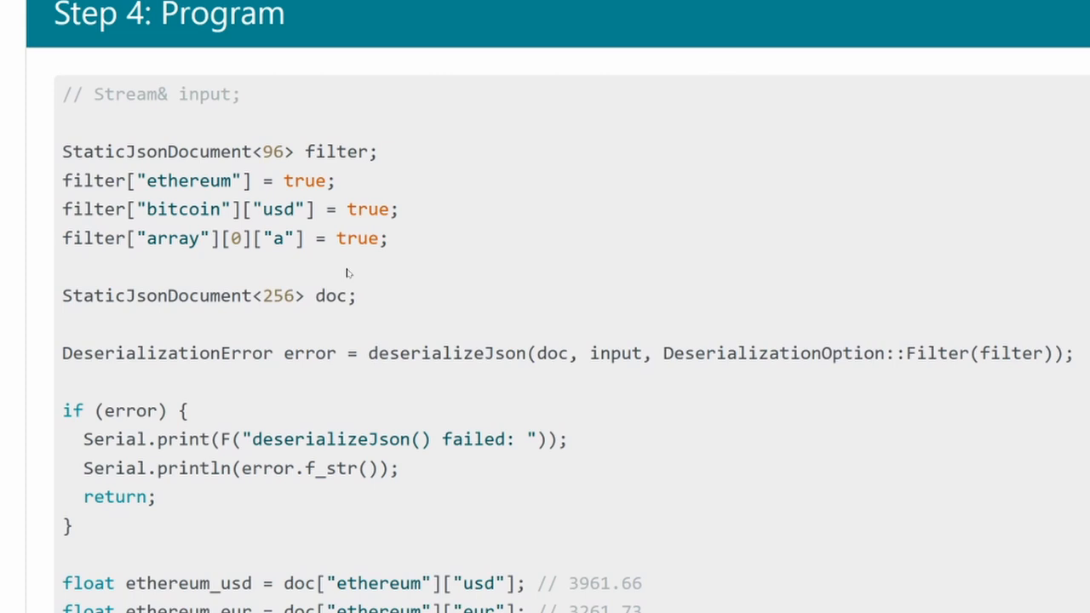
Step: Scroll through the generated program with the 96-byte filter and 256-byte document
scroll("down", 3)
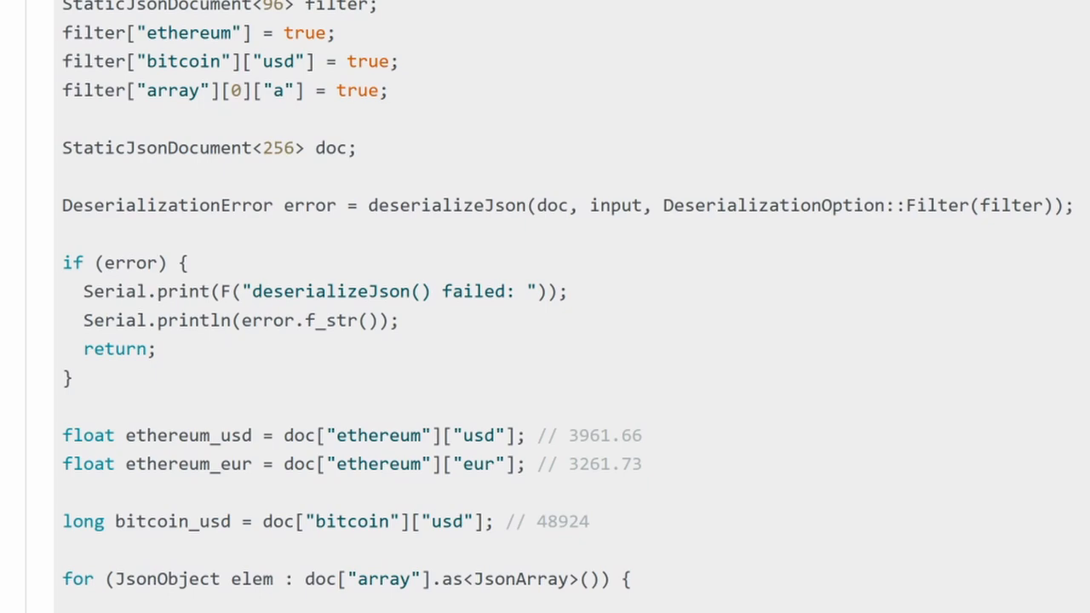
mouse_move(960, 228)
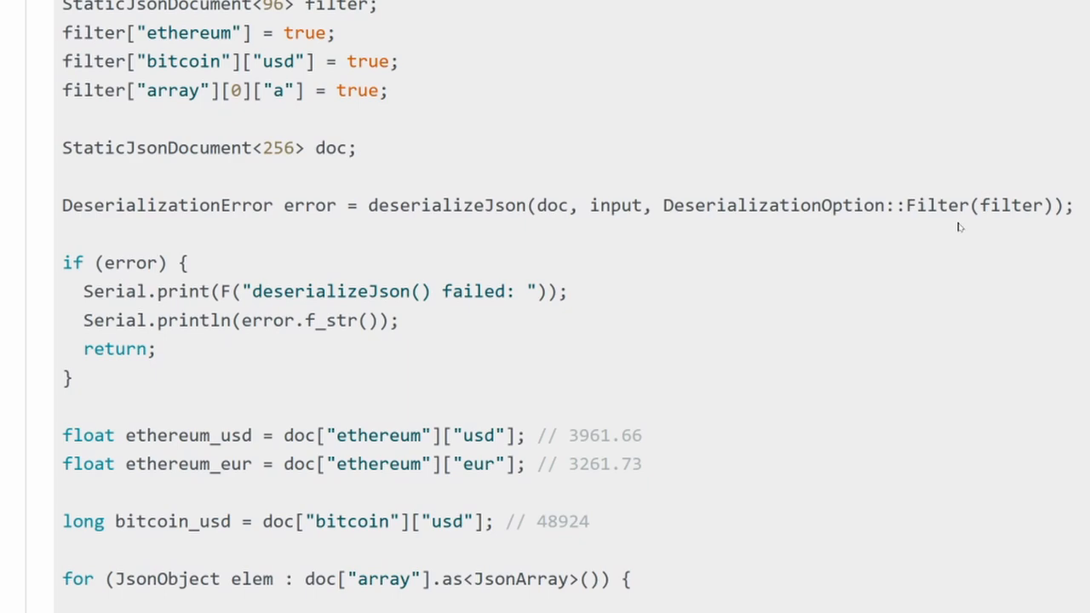